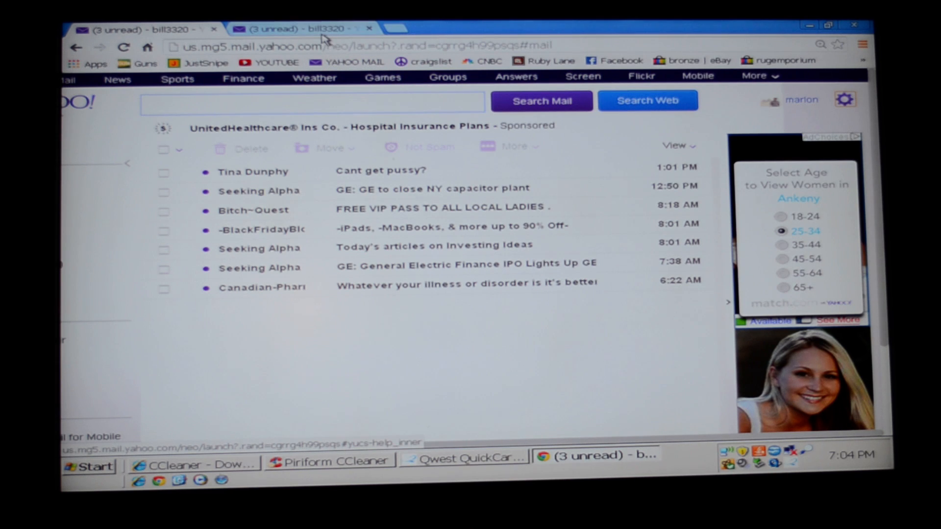
Step: Bring up Yahoo Mail's Viewing email settings showing the mail version set to Basic
{"action": "left_click", "coordinate": [844, 100]}
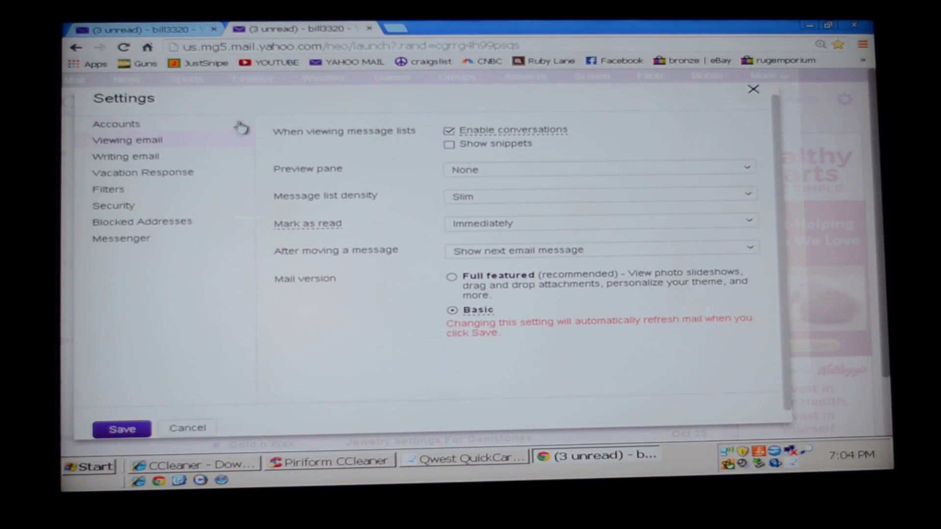
{"action": "mouse_move", "coordinate": [138, 140]}
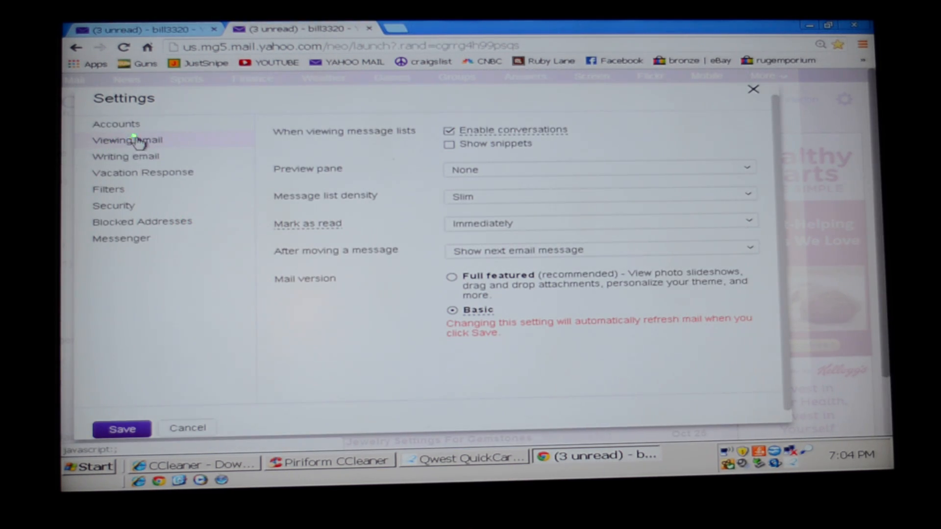
{"action": "mouse_move", "coordinate": [133, 130]}
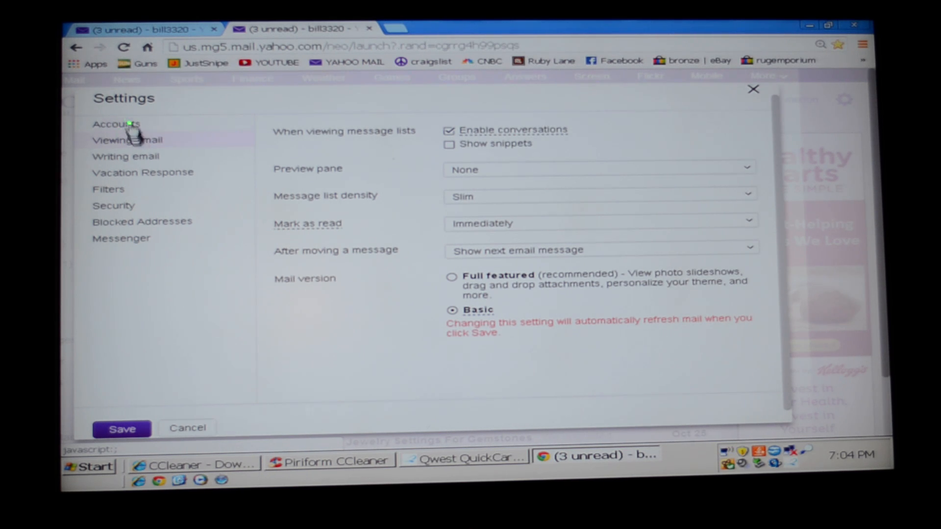
{"action": "mouse_move", "coordinate": [144, 140]}
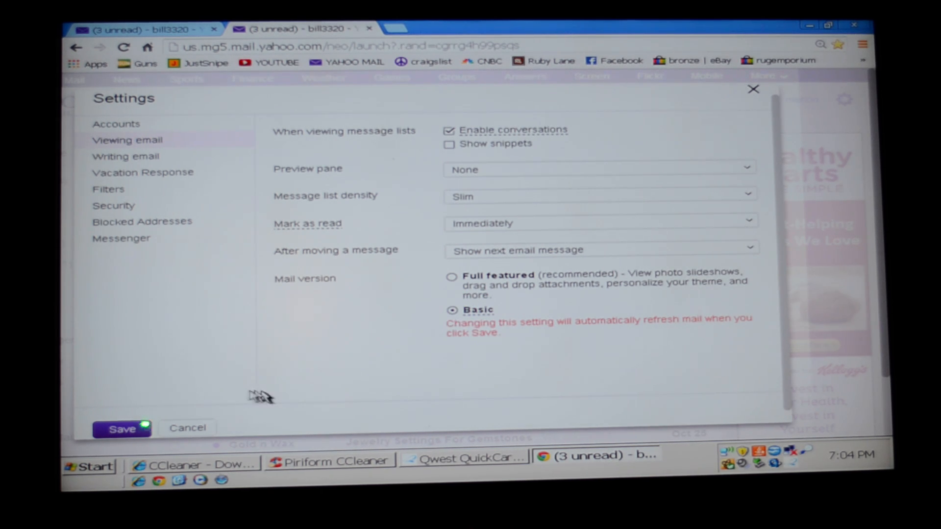
{"action": "mouse_move", "coordinate": [248, 395]}
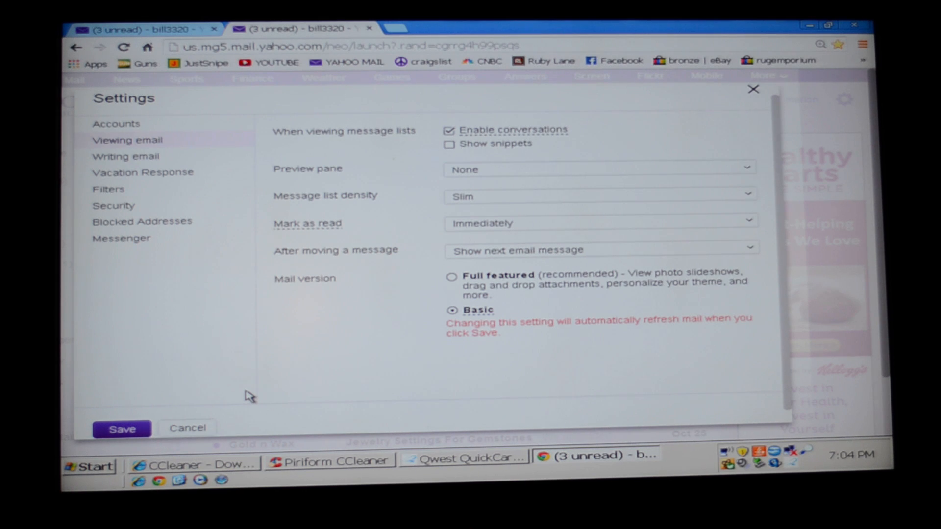
{"action": "mouse_move", "coordinate": [255, 303]}
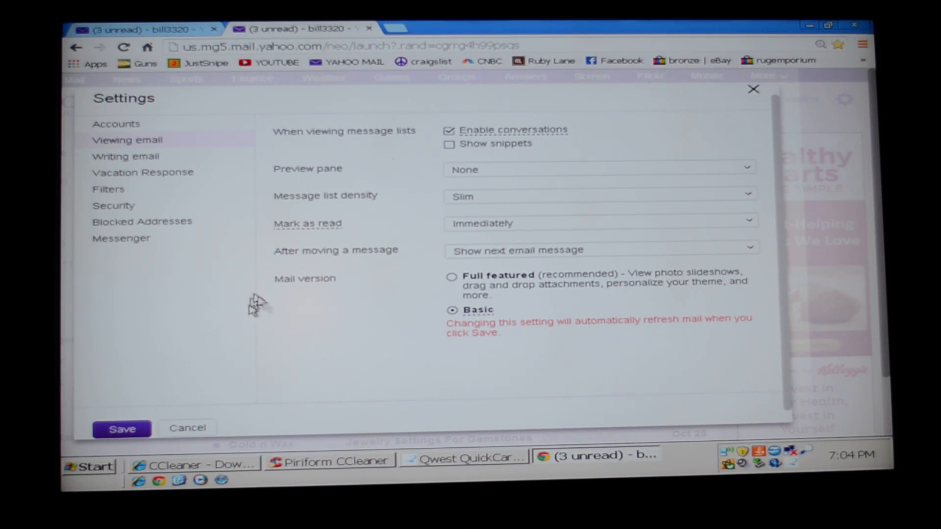
{"action": "mouse_move", "coordinate": [314, 460]}
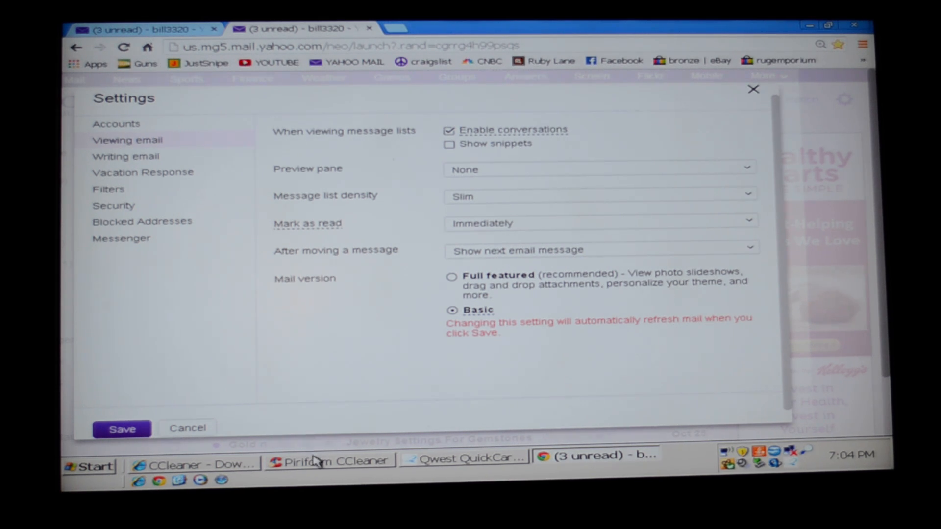
Step: Switch to the CCleaner download page comparing Free and Professional editions
{"action": "left_click", "coordinate": [329, 460]}
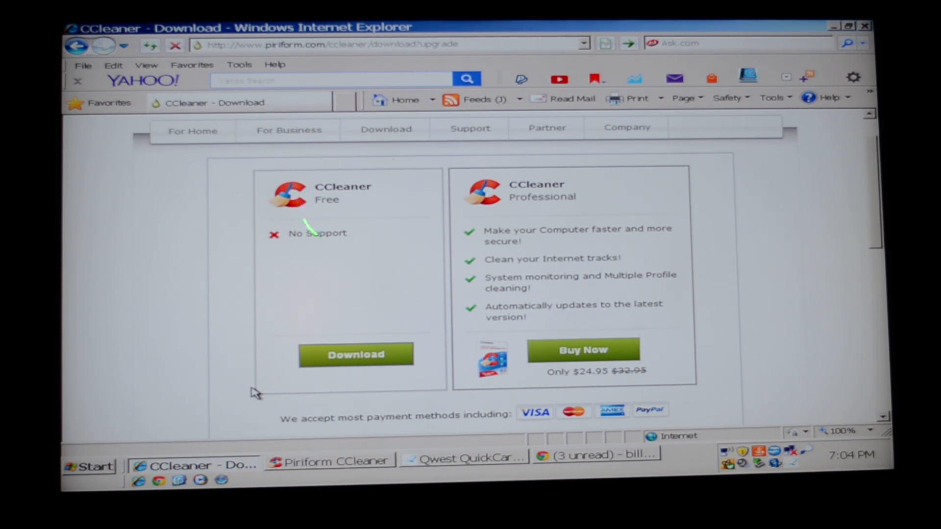
{"action": "mouse_move", "coordinate": [329, 333]}
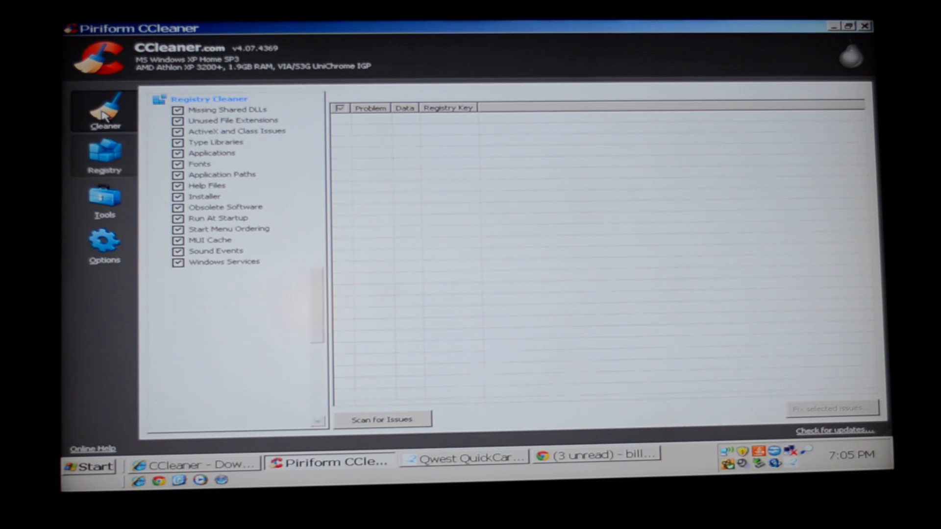
Step: Show CCleaner's Cleaner options, then its Registry cleaner with all checks ticked
{"action": "left_click", "coordinate": [104, 111]}
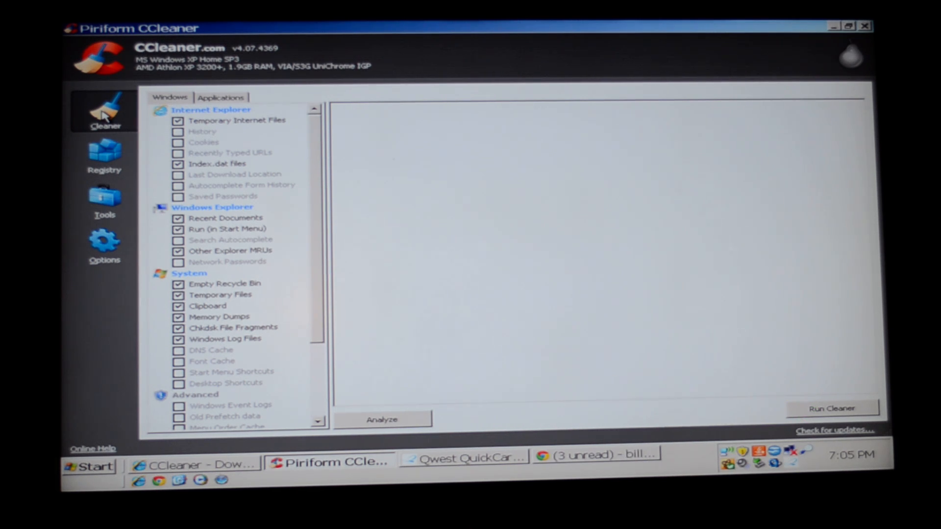
{"action": "mouse_move", "coordinate": [105, 150]}
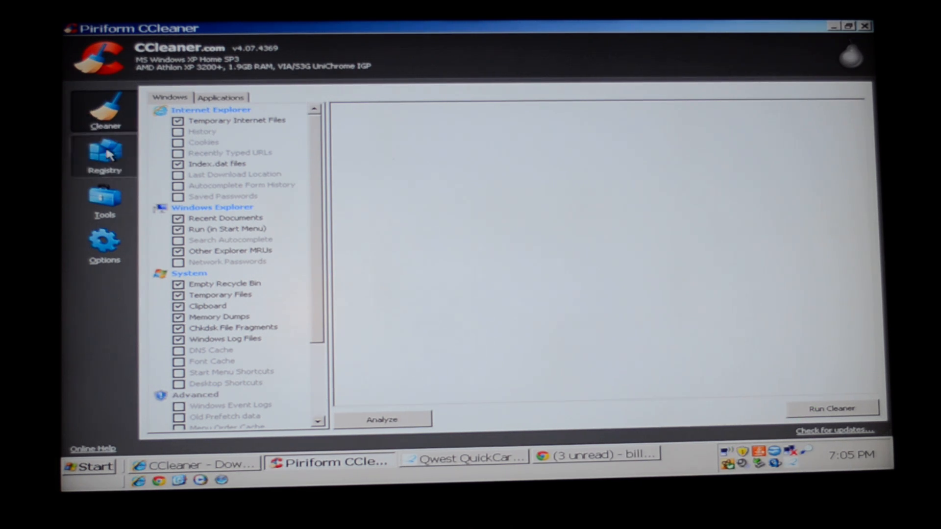
{"action": "left_click", "coordinate": [105, 156]}
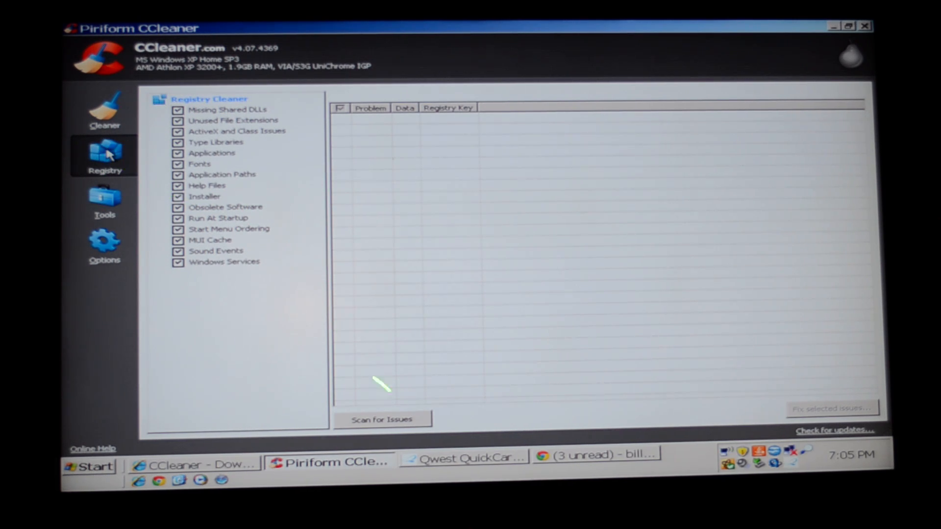
{"action": "mouse_move", "coordinate": [599, 411]}
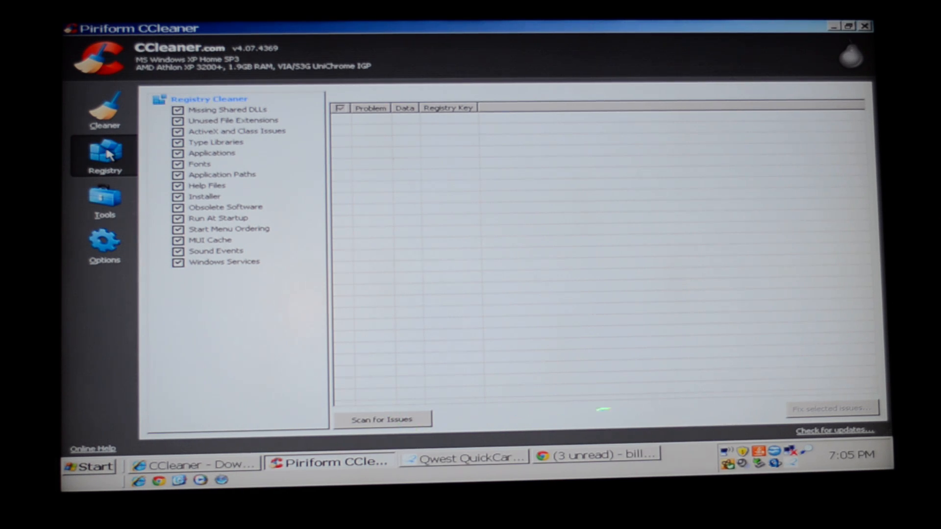